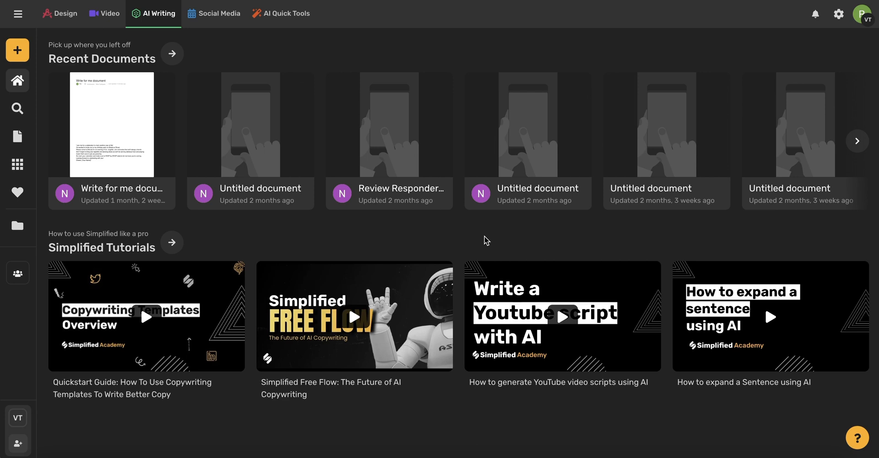
mouse_move(158, 24)
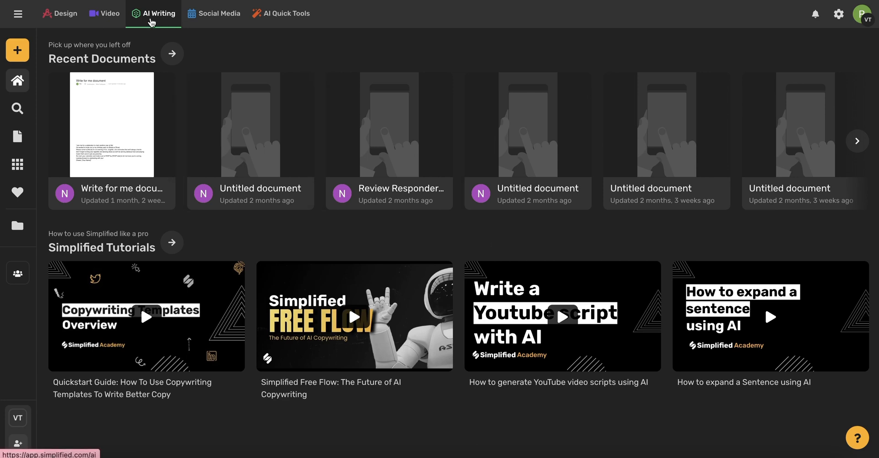
mouse_move(69, 77)
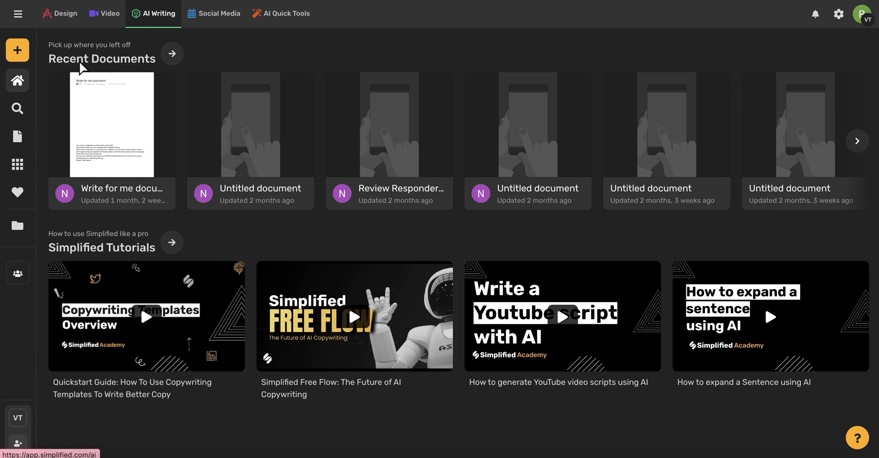
mouse_move(17, 164)
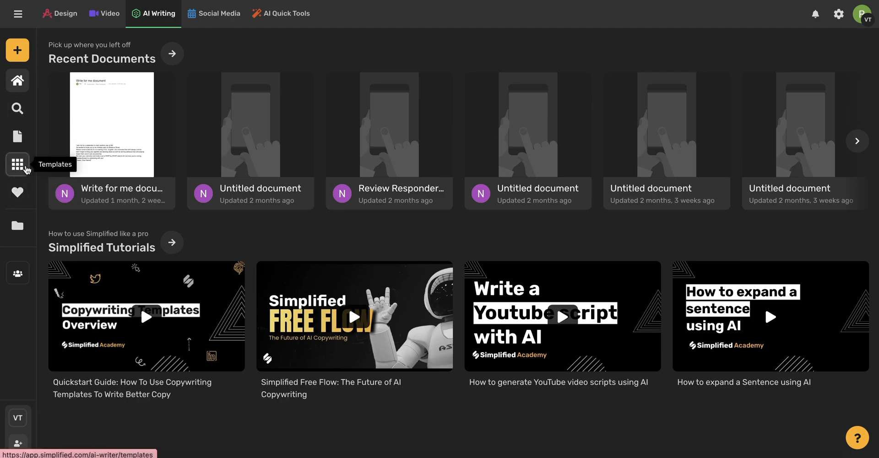
Go to the AI Templates gallery from the left sidebar
left_click(17, 164)
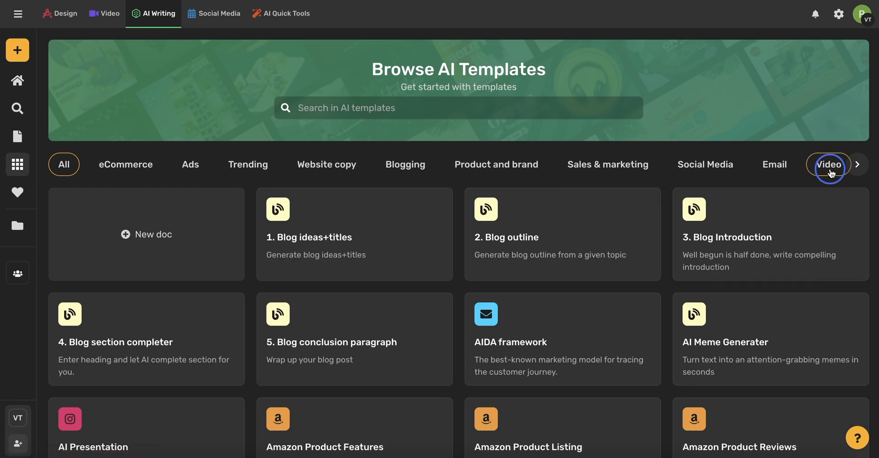
Filter the template gallery to the Video category
left_click(829, 164)
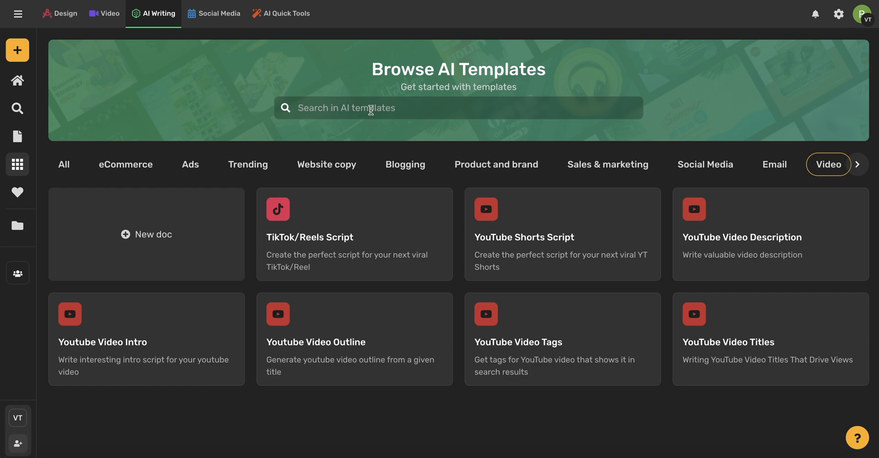
mouse_move(535, 342)
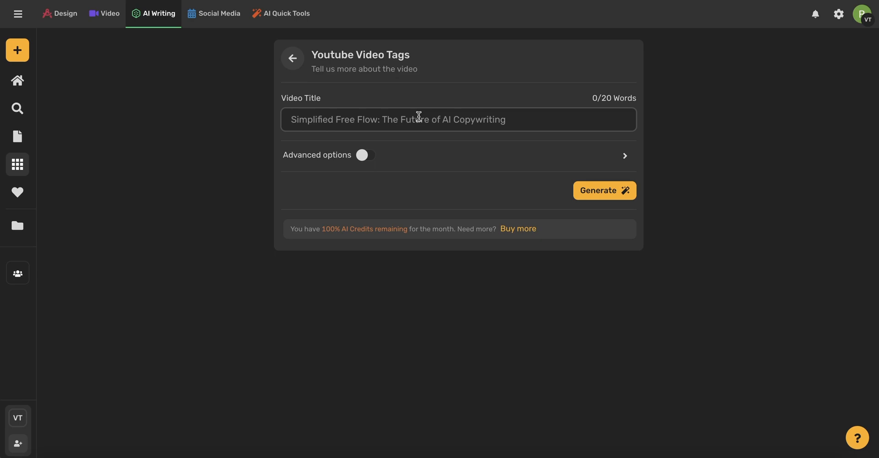
Enter the title 'Boost your business marketing with Simplified's AI Writer', set 3 results under Advanced options, and generate
type("Boost your business marketing with Simplified's")
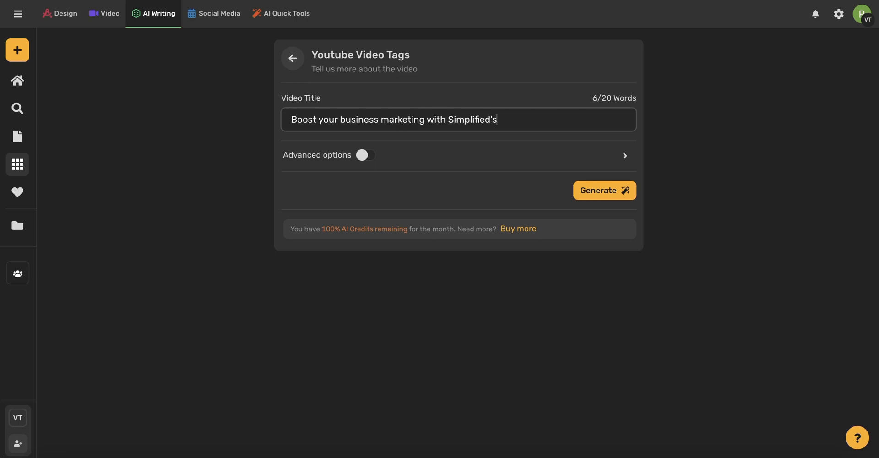
left_click(366, 155)
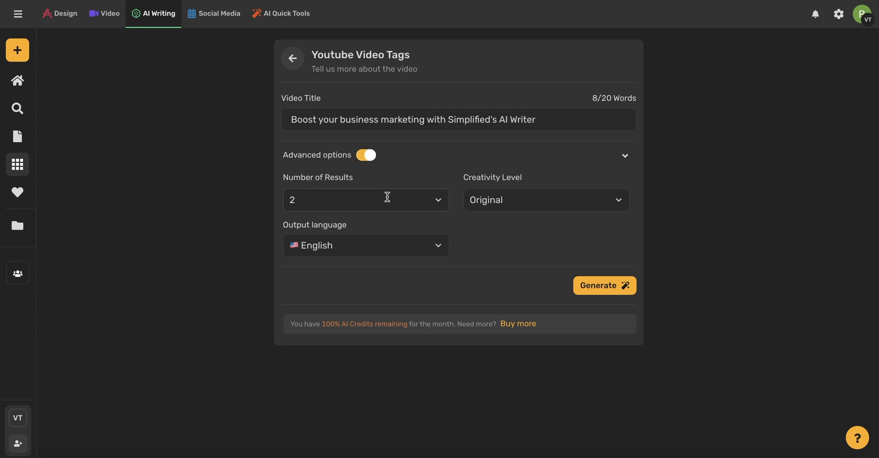
mouse_move(518, 195)
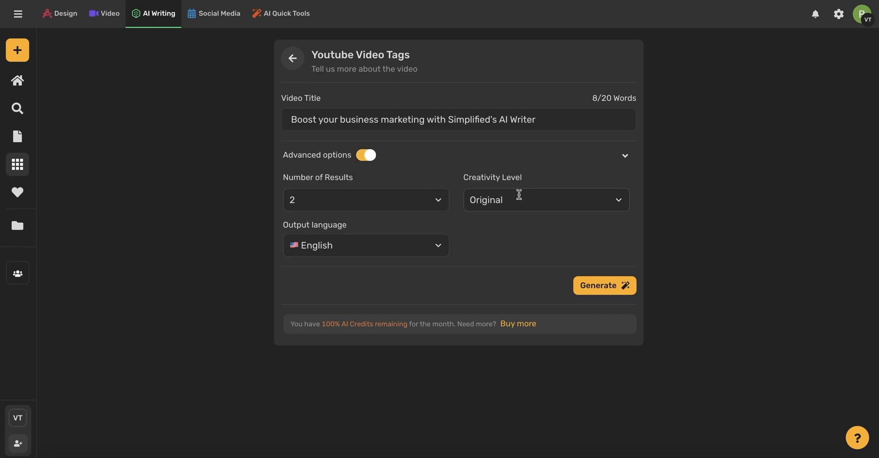
left_click(366, 199)
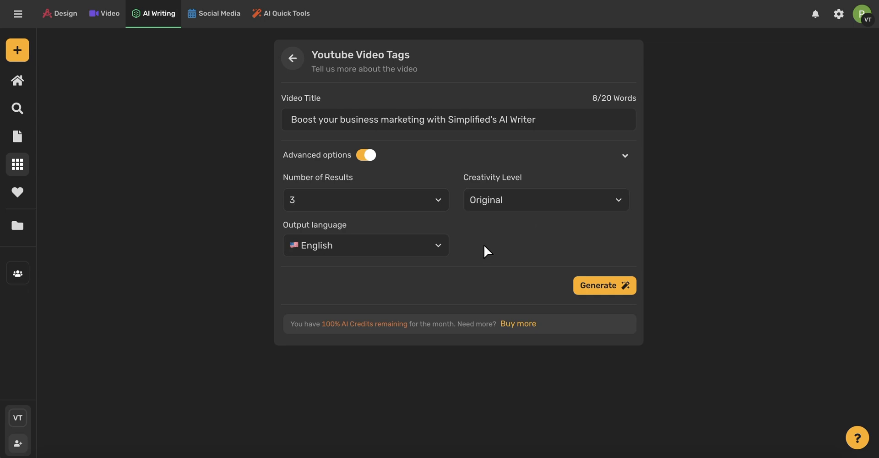
left_click(606, 289)
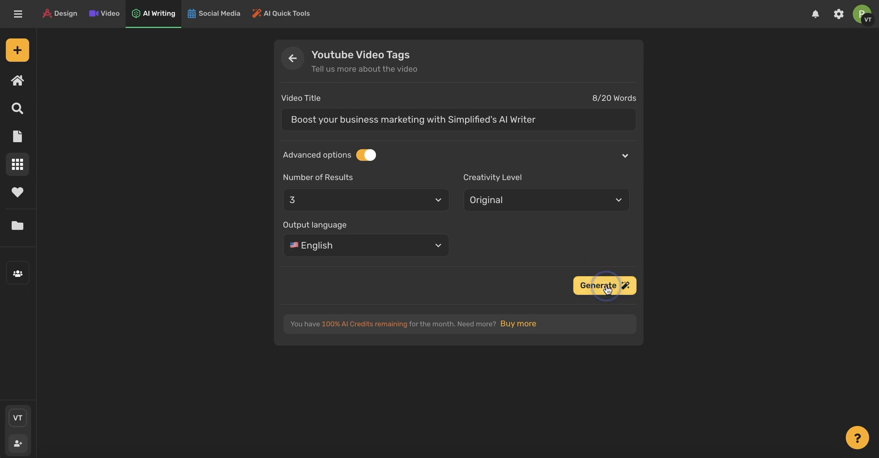
left_click(604, 285)
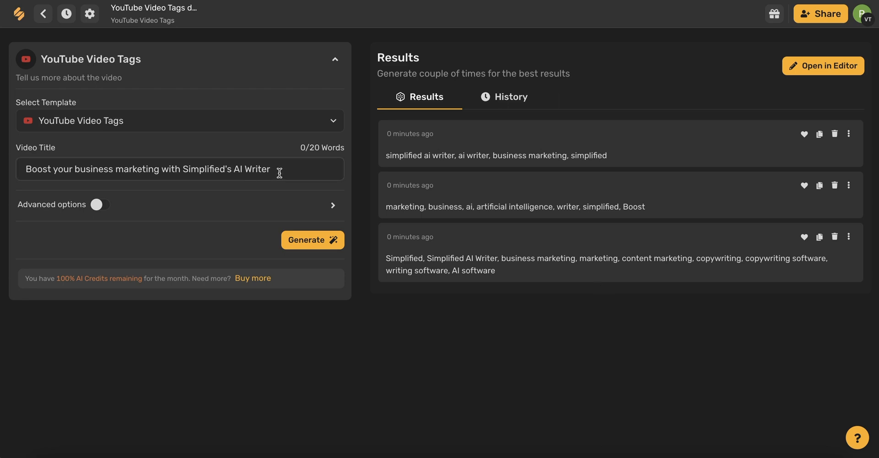
mouse_move(626, 163)
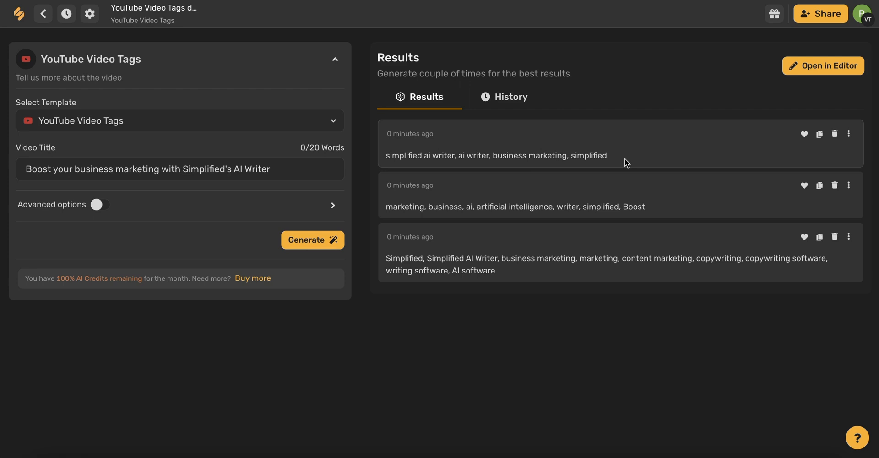
mouse_move(835, 69)
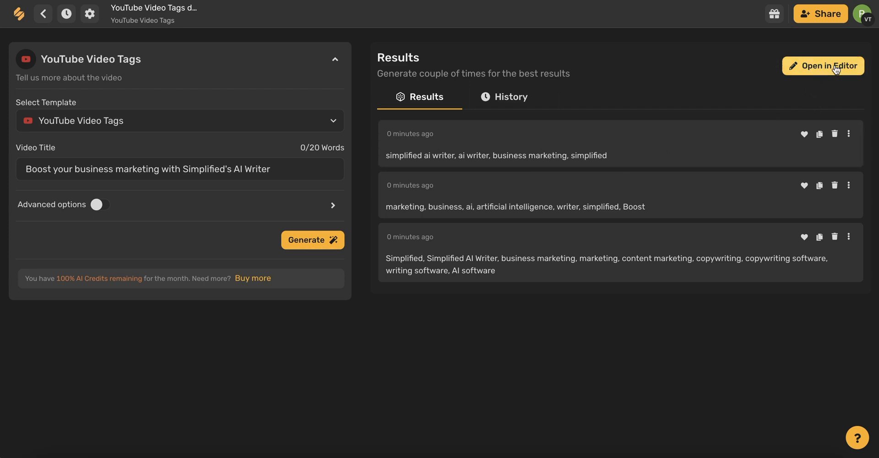
mouse_move(821, 74)
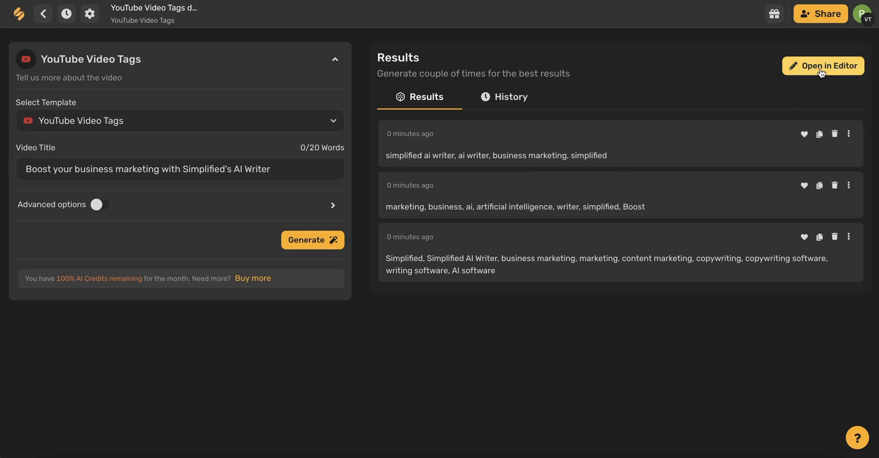
mouse_move(804, 133)
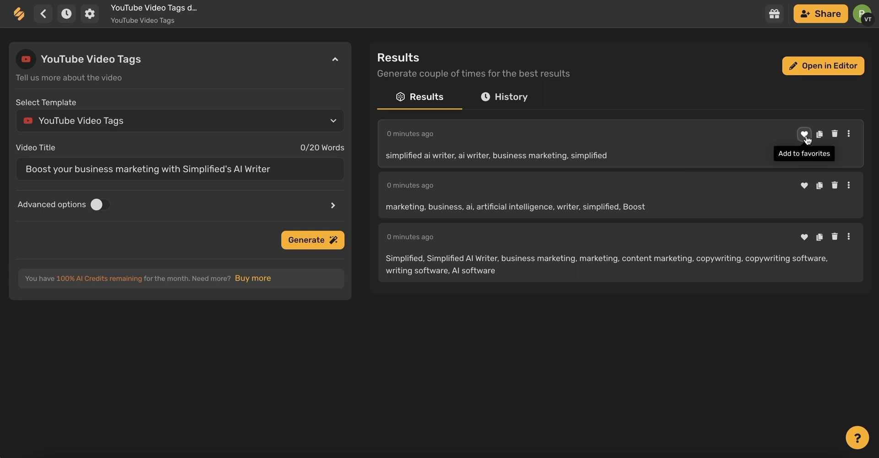
mouse_move(819, 133)
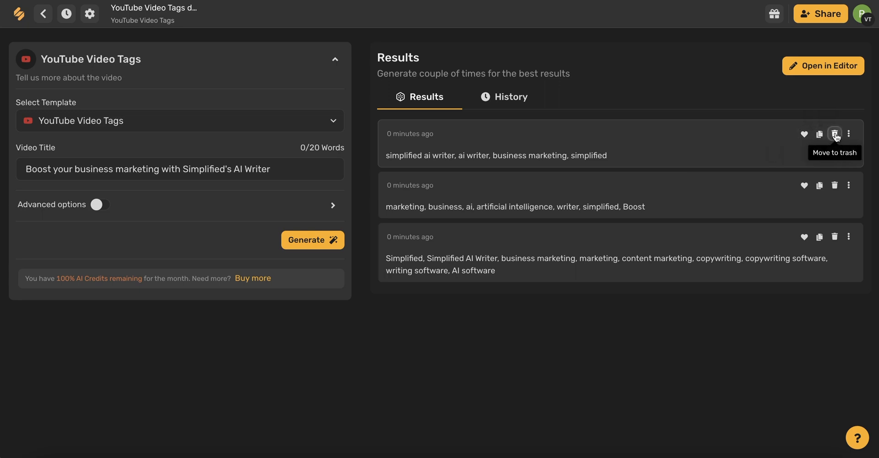
Copy the third, longest tag set beginning 'Simplified, Simplified AI Writer' to the clipboard
left_click(849, 133)
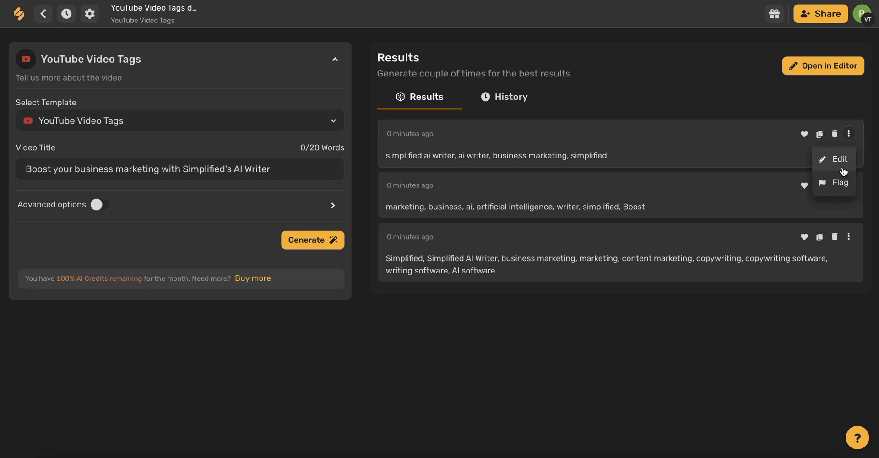
left_click(818, 236)
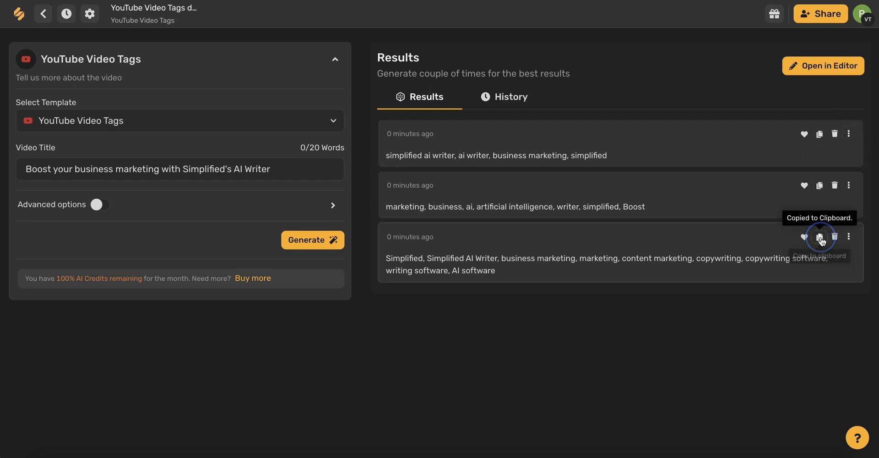
left_click(818, 236)
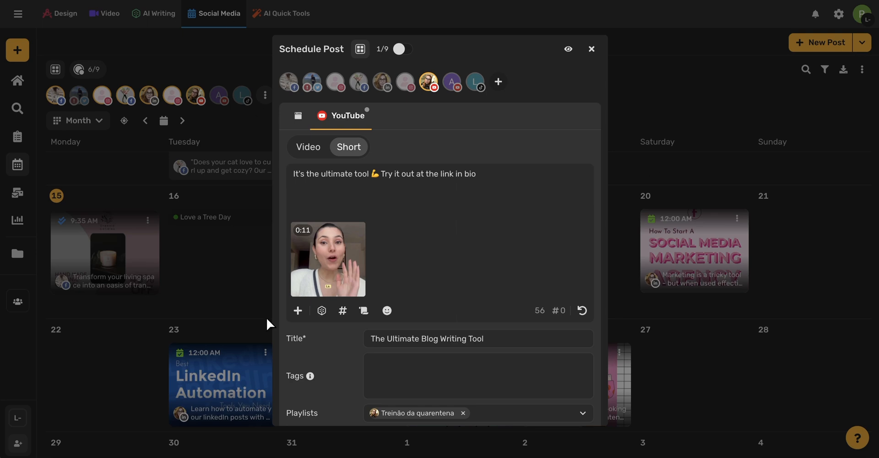
Scroll the Schedule Post dialog down to the empty Tags field
scroll("down", 3)
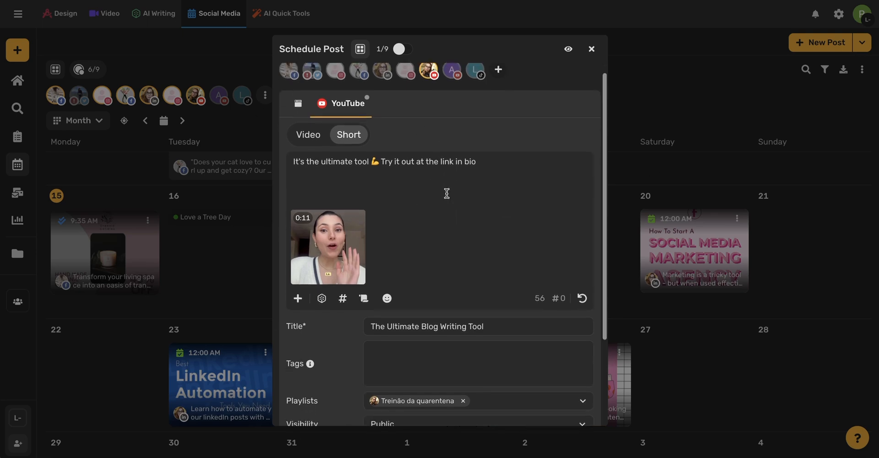
scroll("down", 3)
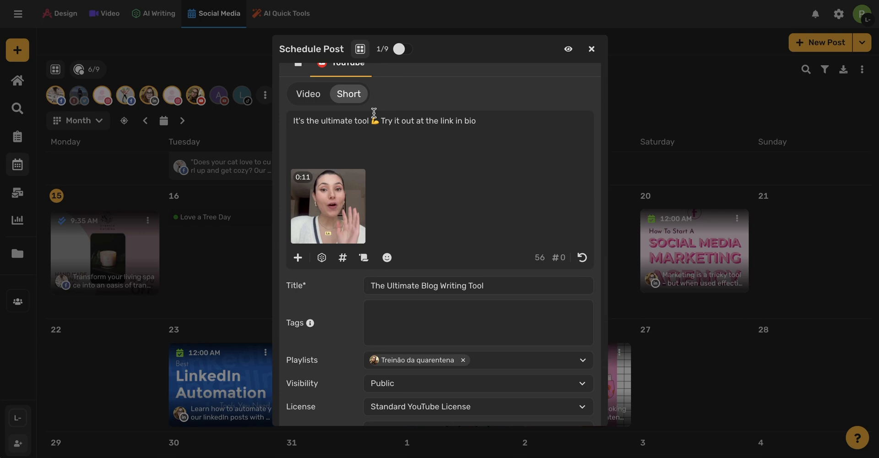
scroll("down", 3)
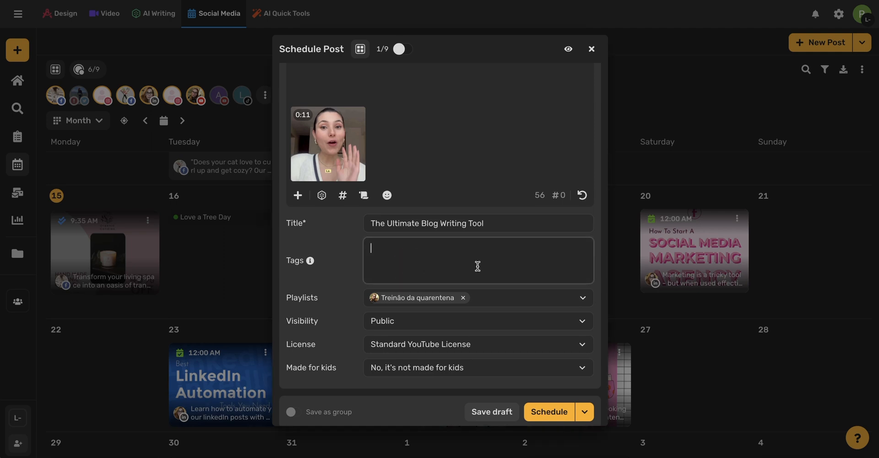
Paste the copied tags, from 'Simplified, Simplified AI Writer' through 'AI software', into the Tags field
type("Simplified, Simplified AI Writer, business marketing, marketing, content marketing, copywriting, copywriting software, writing software, AI software")
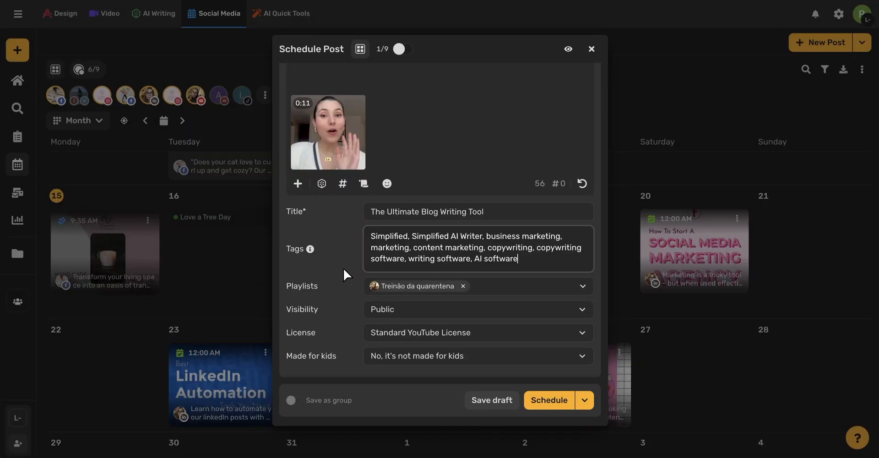
mouse_move(483, 350)
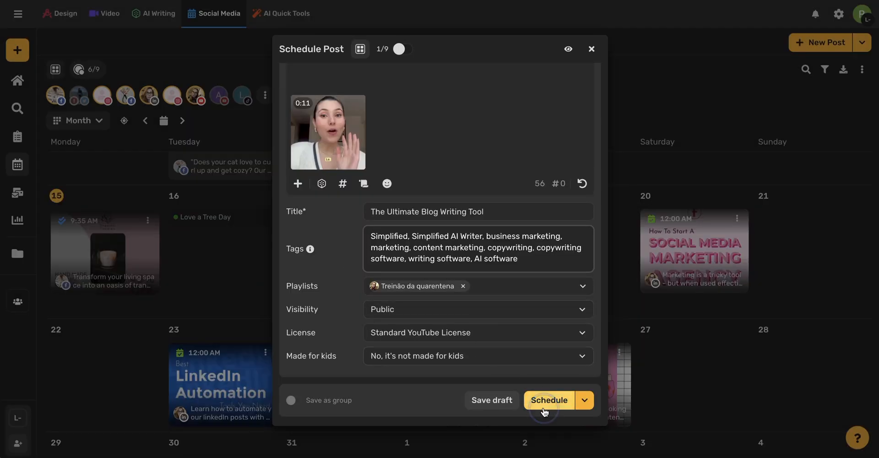
Schedule the tagged YouTube Short for 26 May 2023 at 12:00 AM
left_click(548, 400)
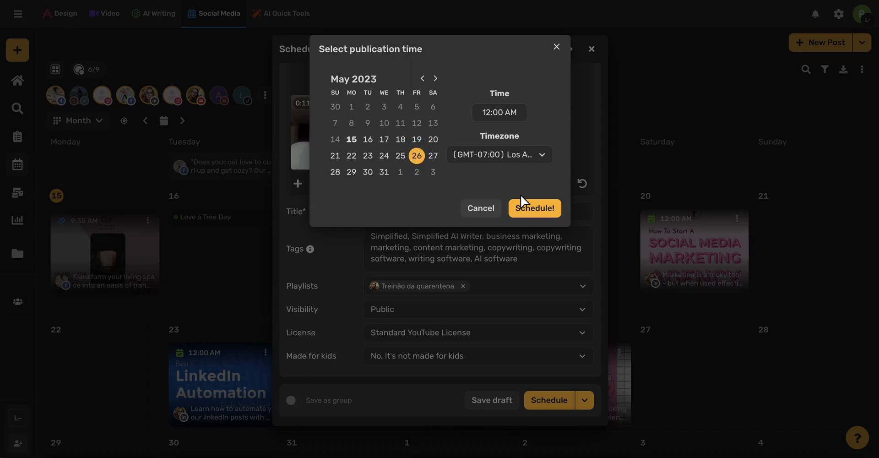
left_click(535, 208)
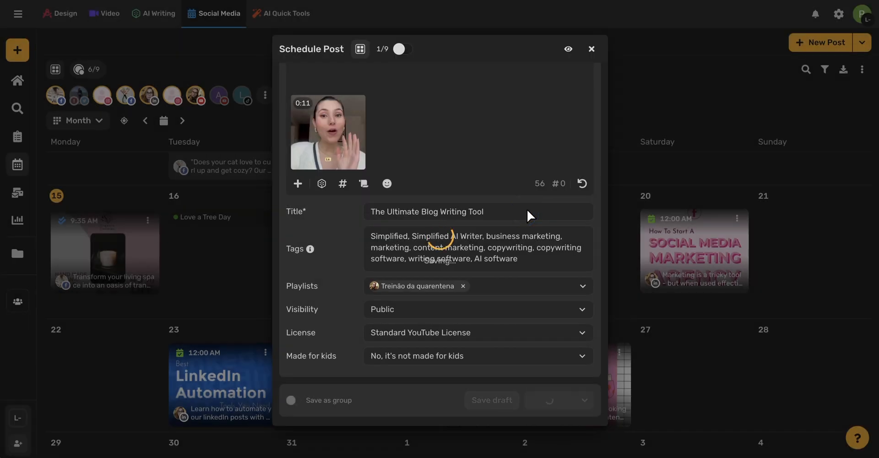